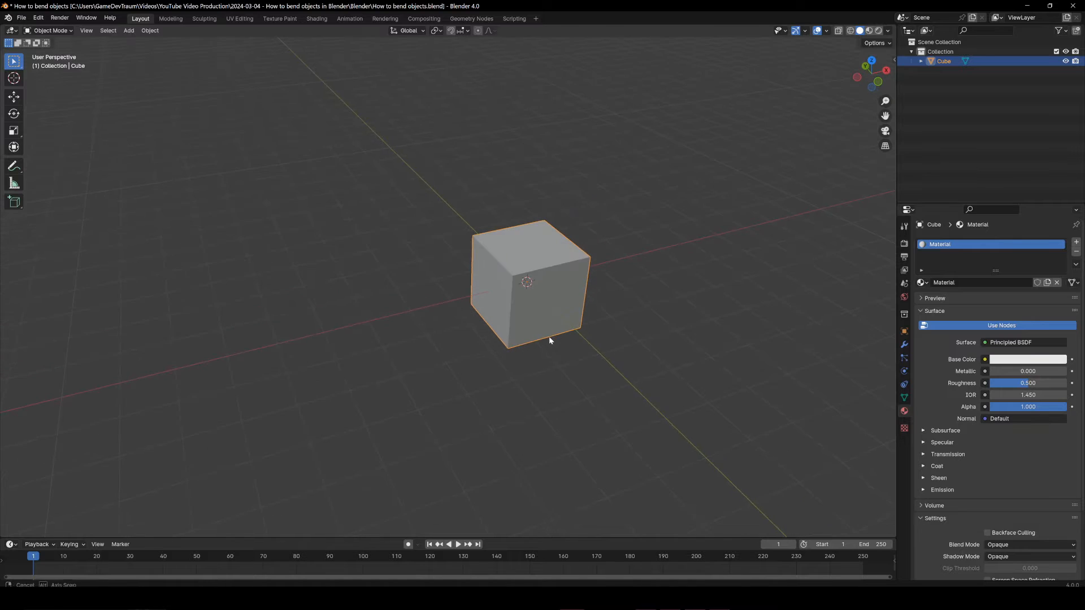
Enter Edit Mode and scale the cube along one axis into a long bar.
key("Tab")
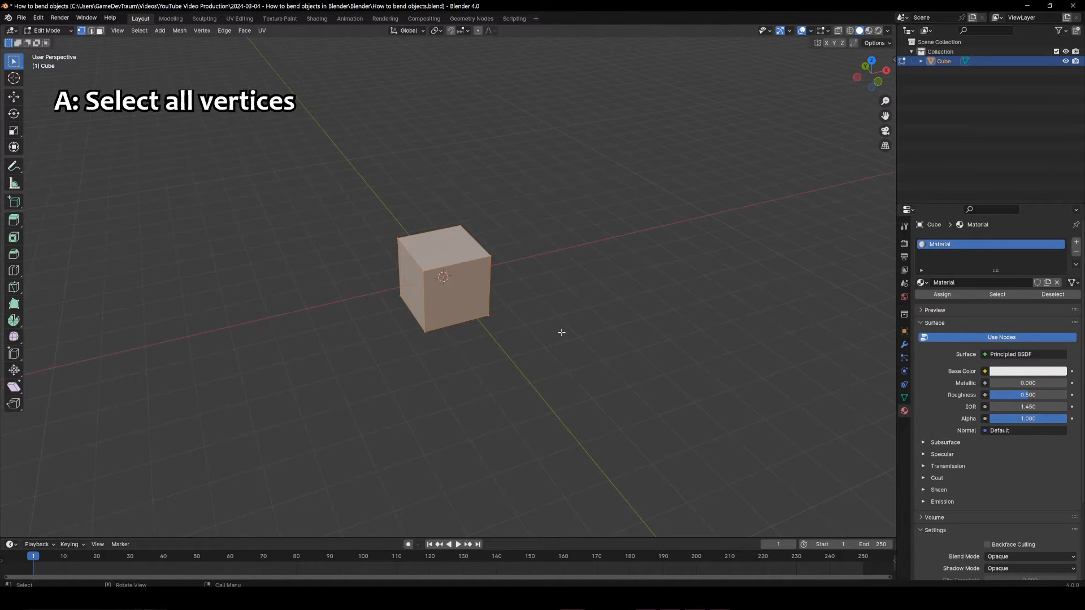
key("s")
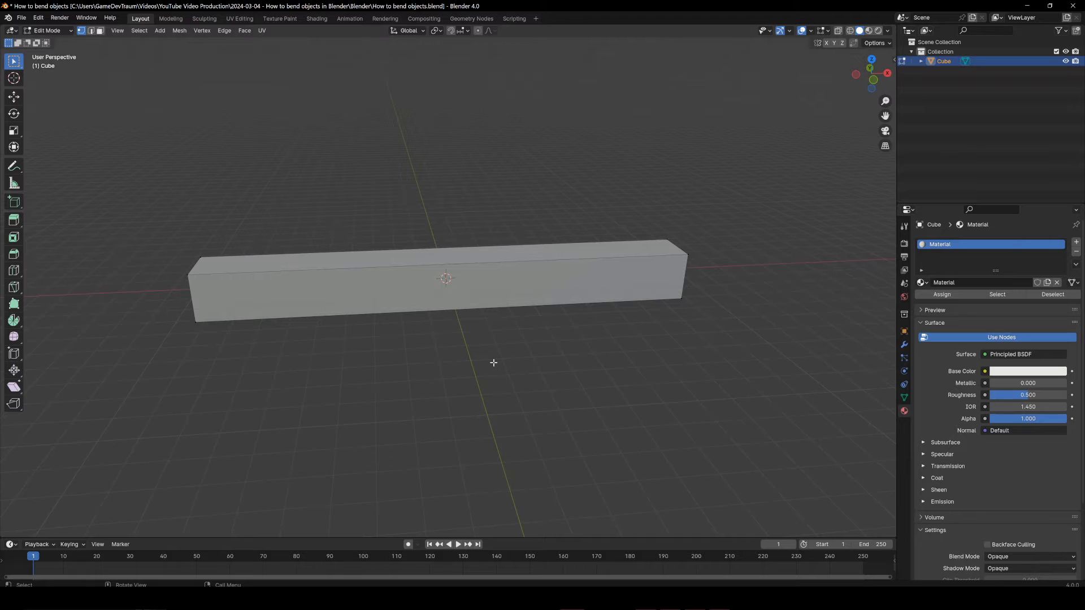
Add 17 evenly spaced loop cuts along the length of the bar.
key("ctrl+r")
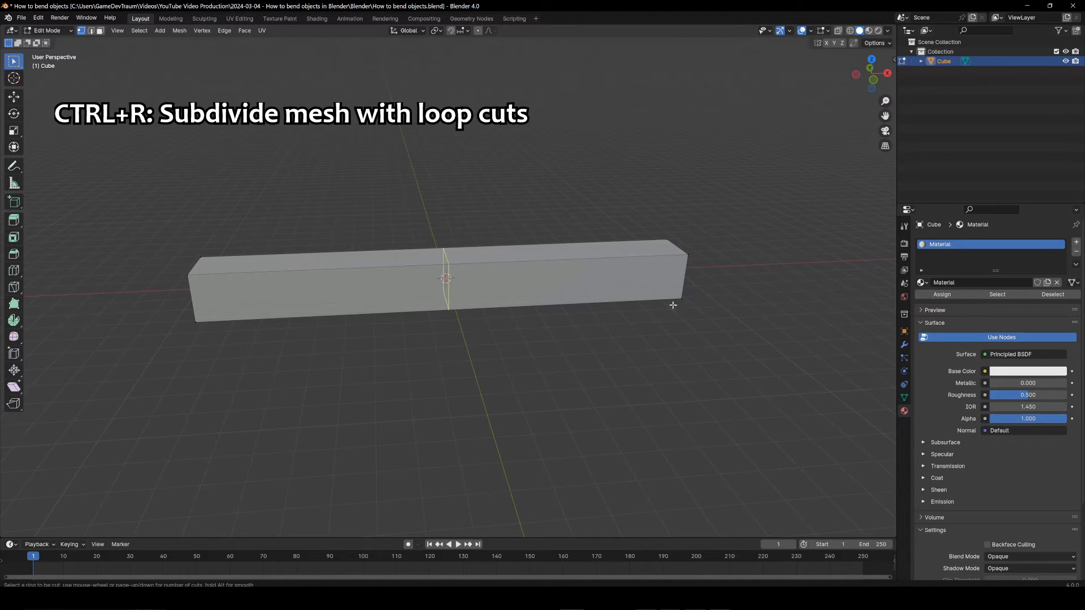
mouse_move(456, 269)
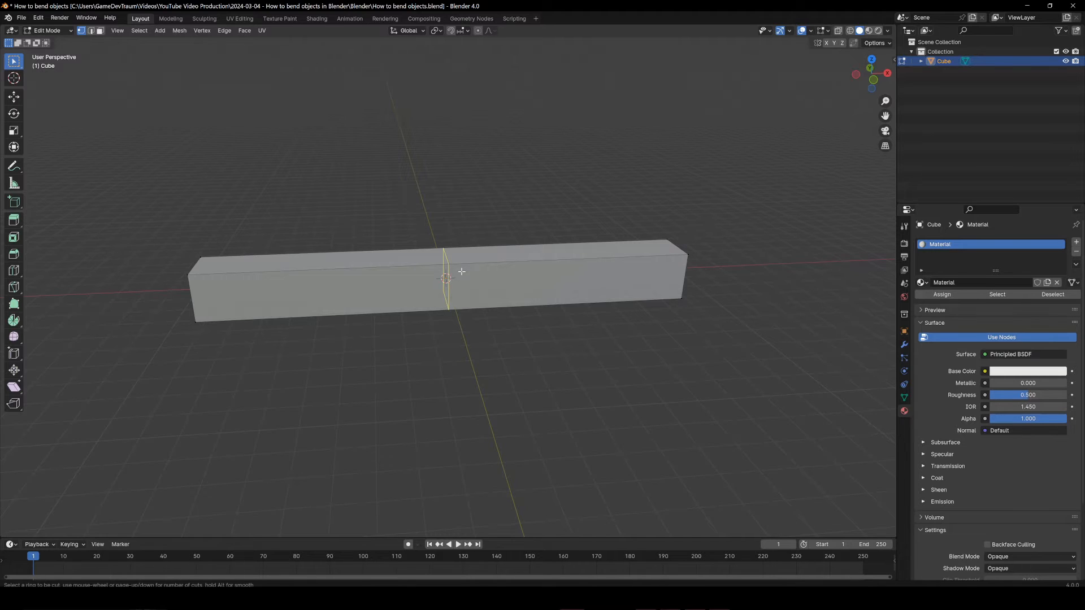
scroll("up", 3)
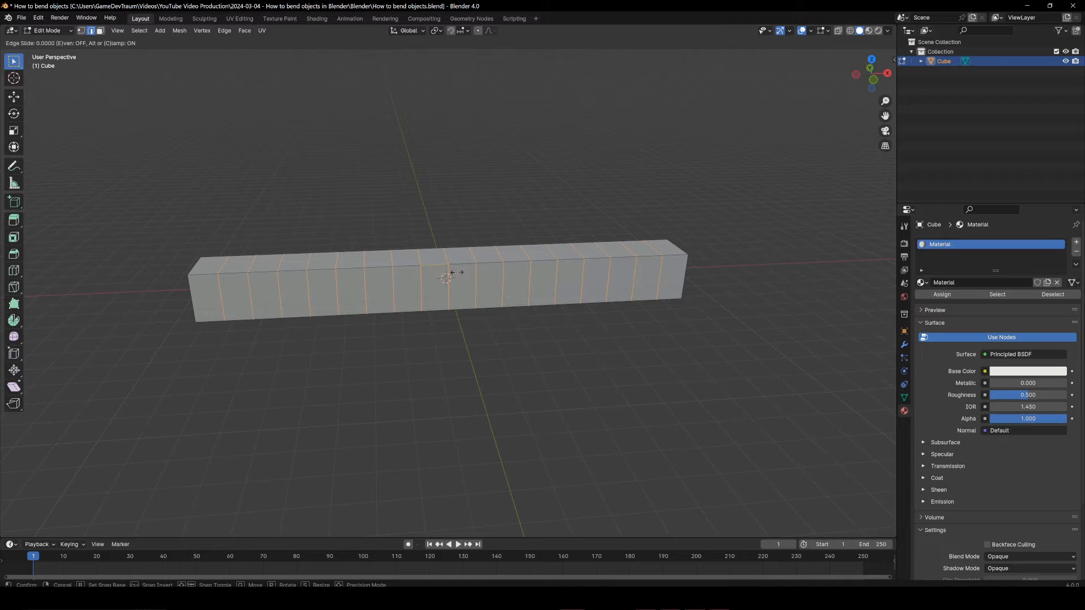
left_click(454, 272)
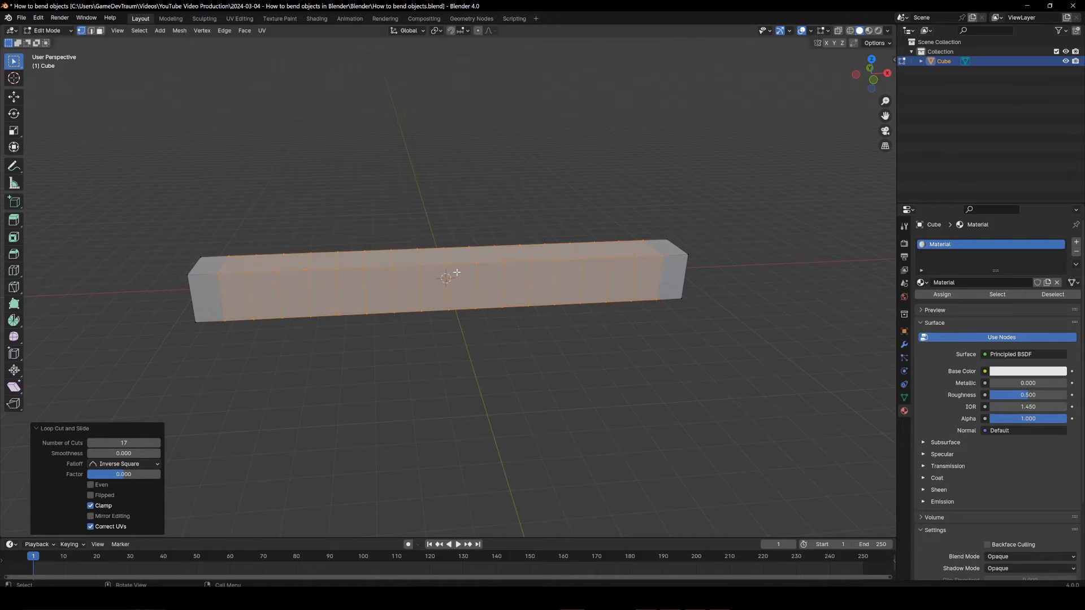
mouse_move(381, 408)
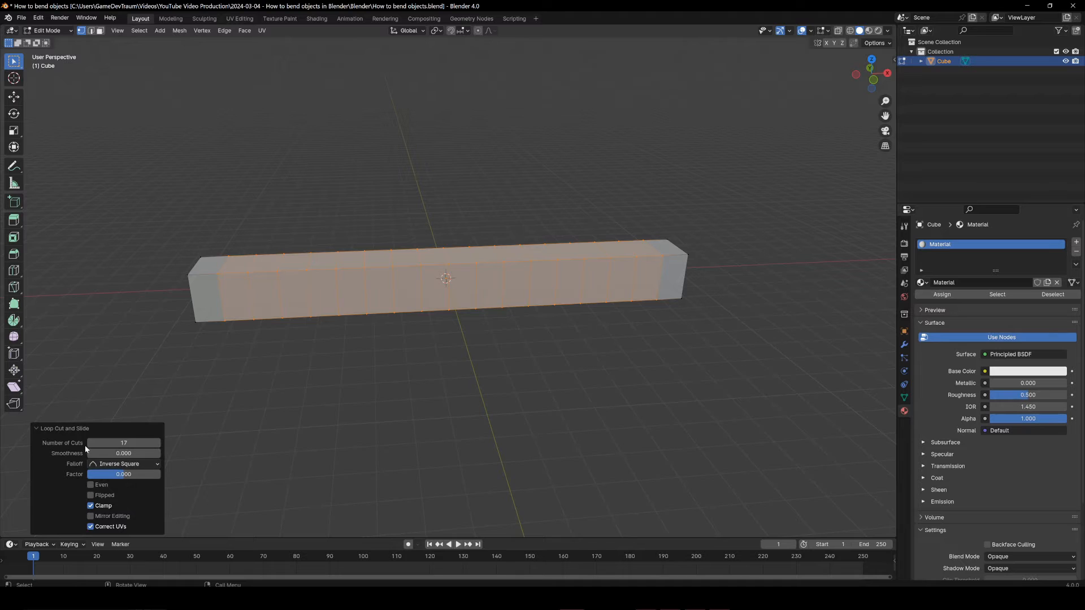
Set loop cut Smoothness to -0.100 with Mirror Editing enabled.
left_click(90, 516)
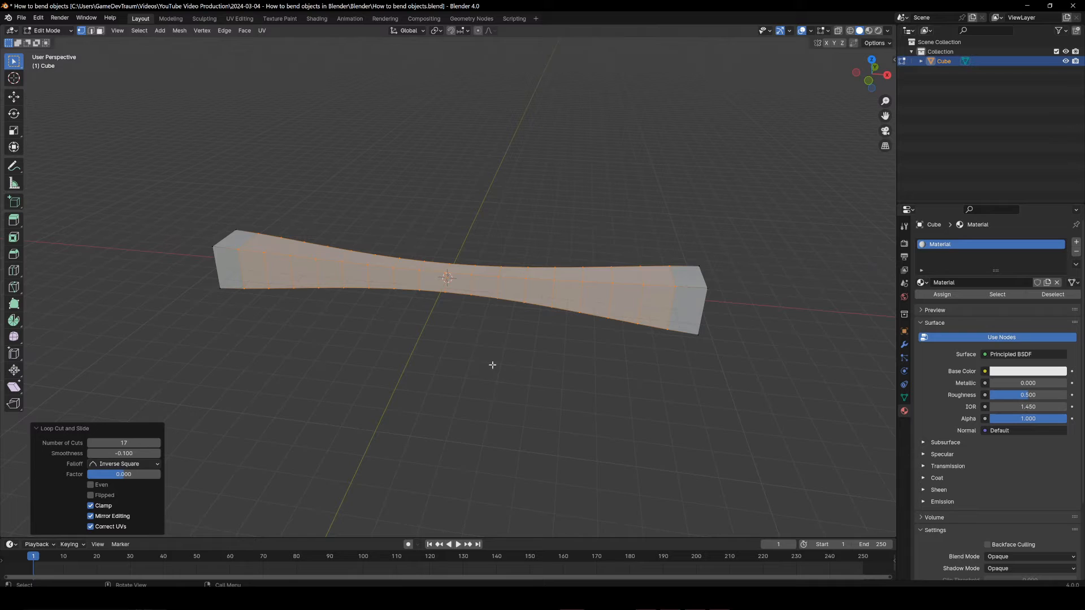
mouse_move(411, 367)
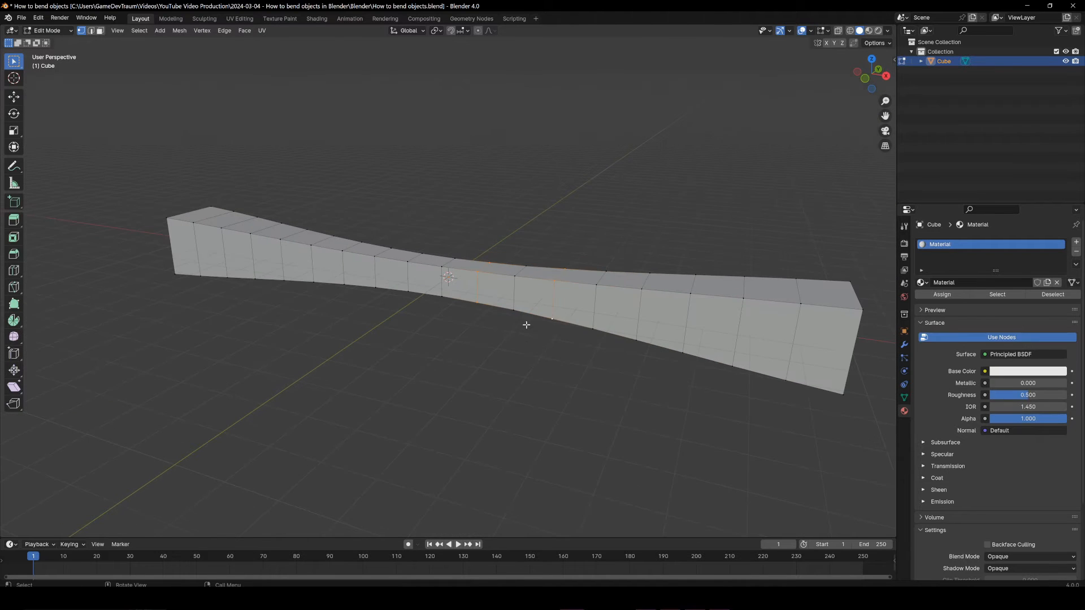
Dissolve the selected edges, then dissolve the selected faces in the bar's middle.
key("x")
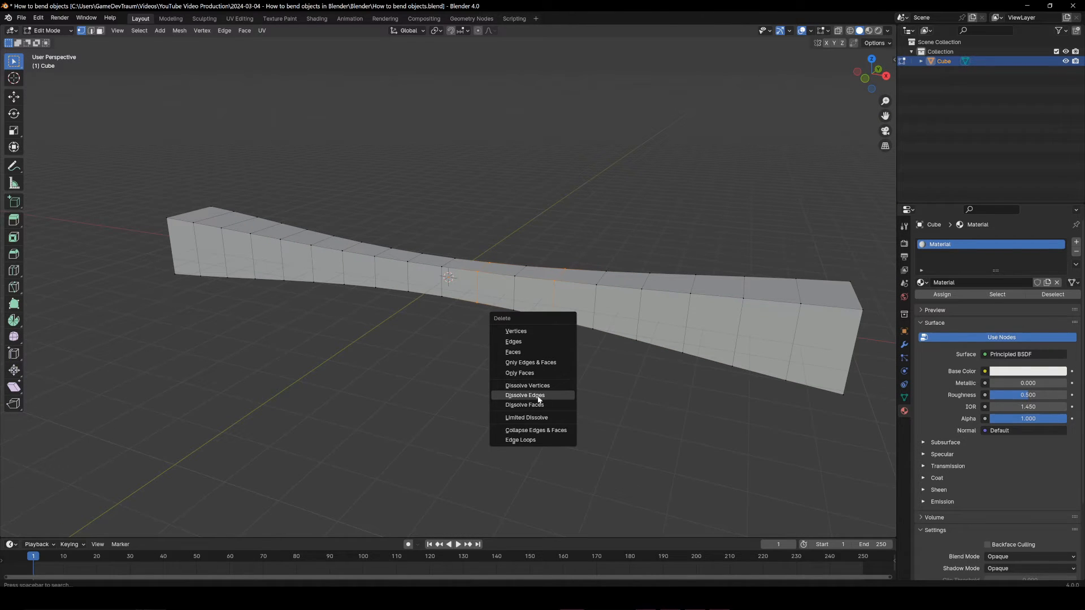
left_click(524, 395)
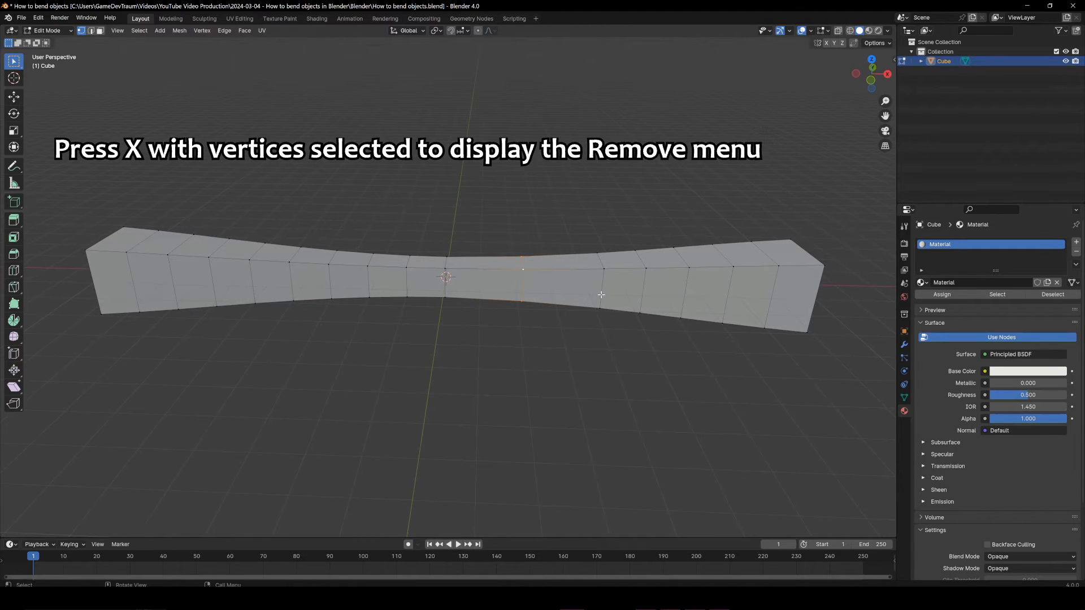
key("x")
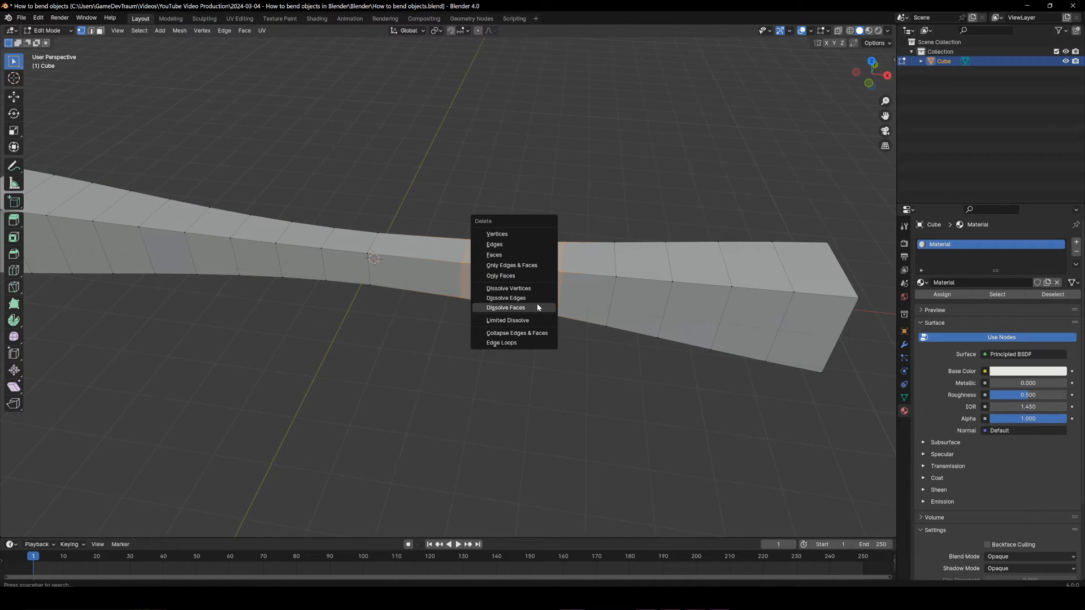
left_click(505, 297)
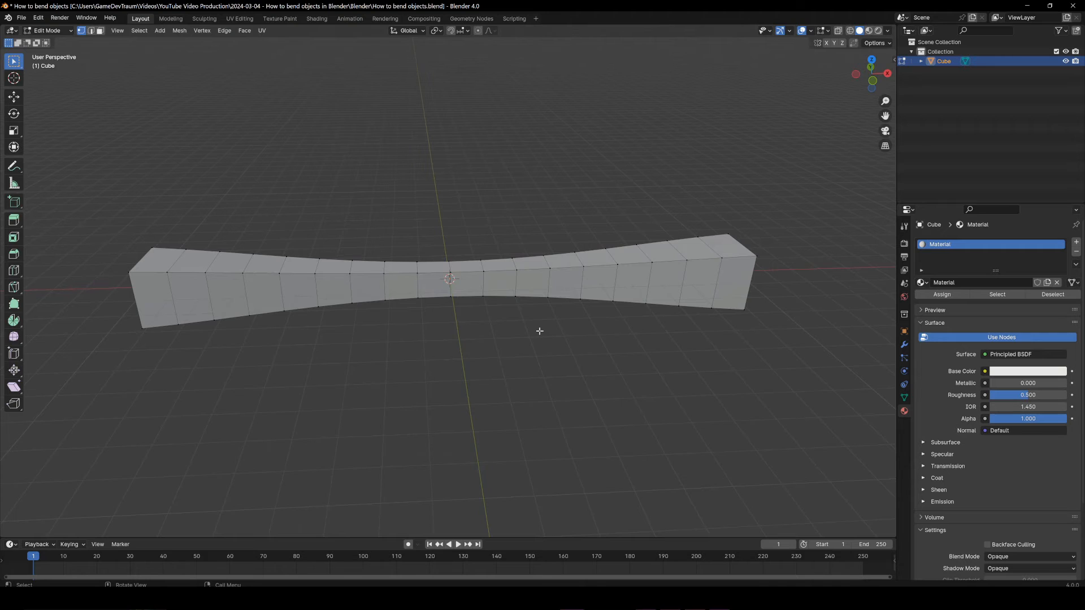
mouse_move(477, 30)
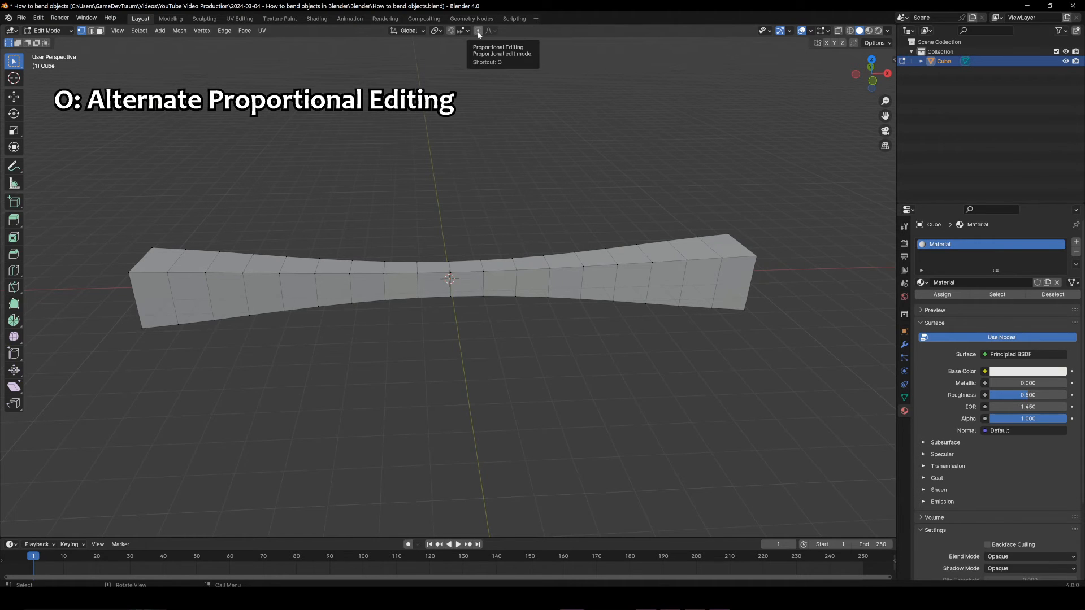
Enable Proportional Editing in the header and check its falloff dropdown.
left_click(478, 30)
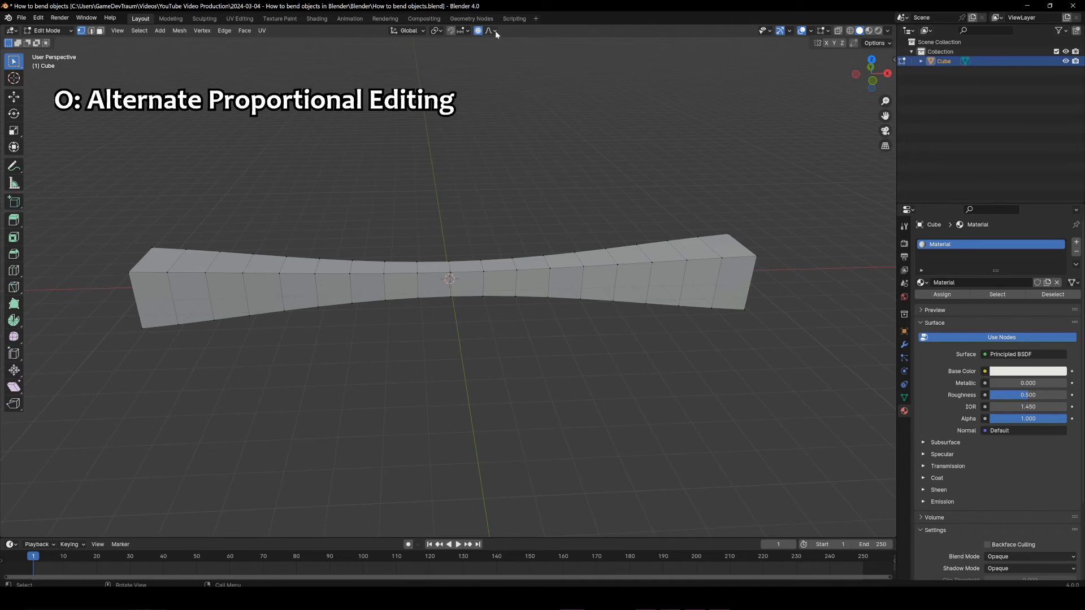
left_click(490, 30)
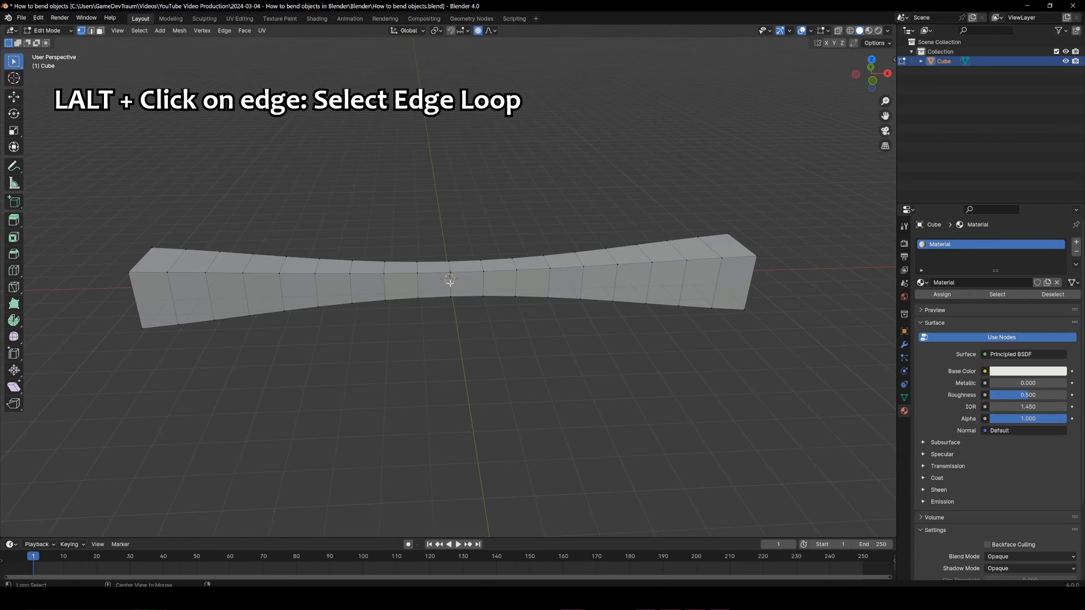
Move an edge loop with proportional editing to bend the bar into a wave, then view falloff choices.
key("g")
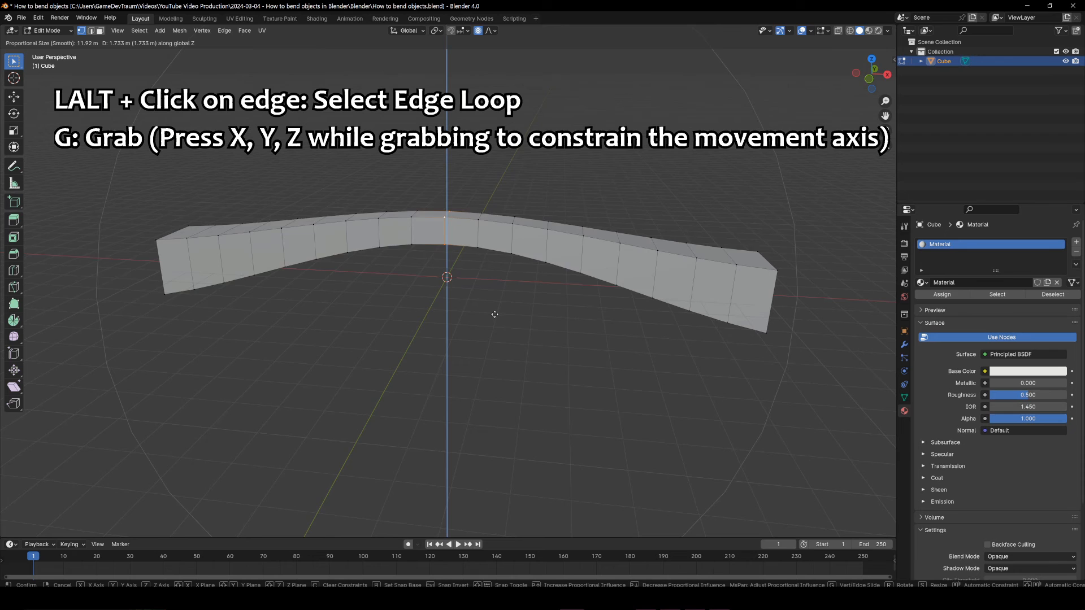
scroll("up", 3)
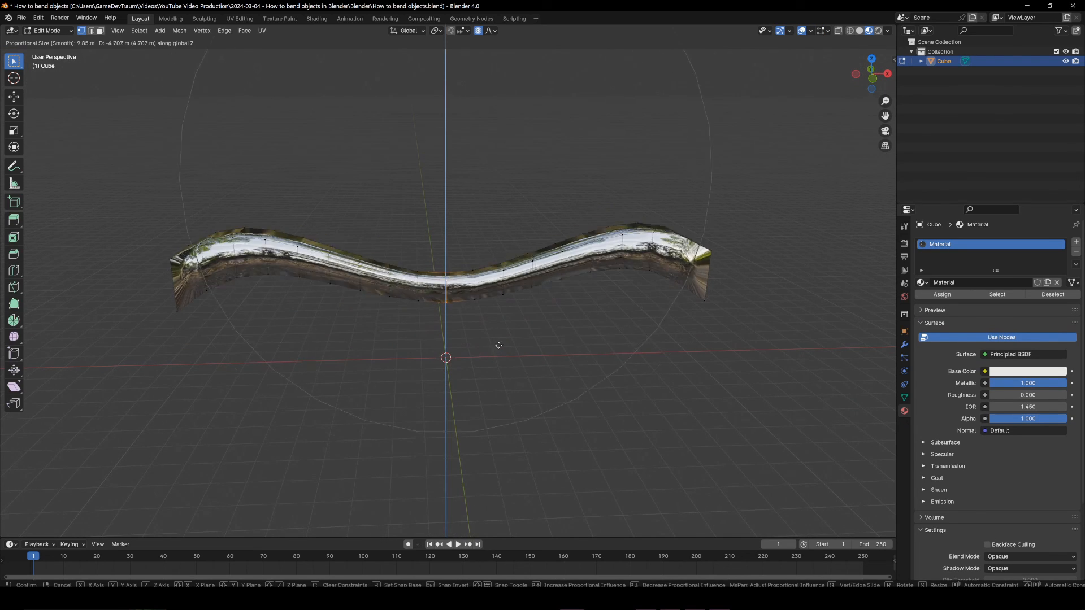
left_click(490, 30)
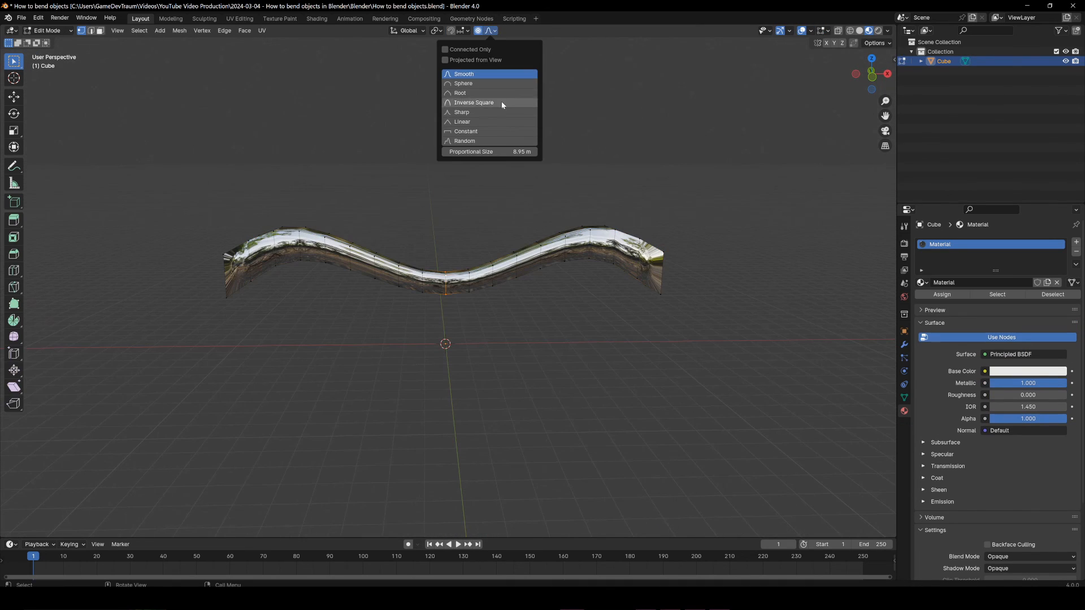